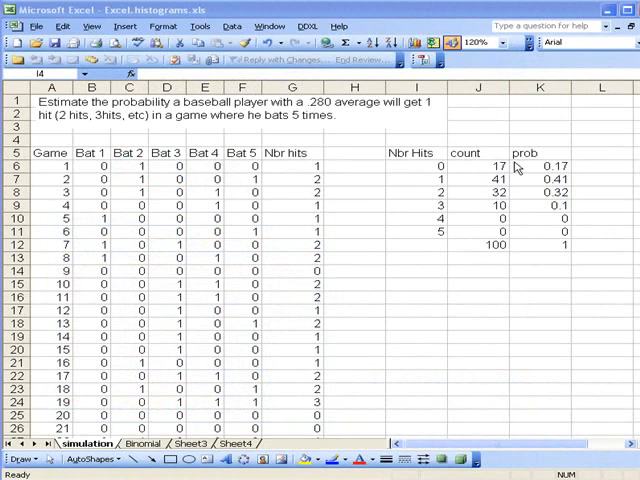
mouse_move(412, 176)
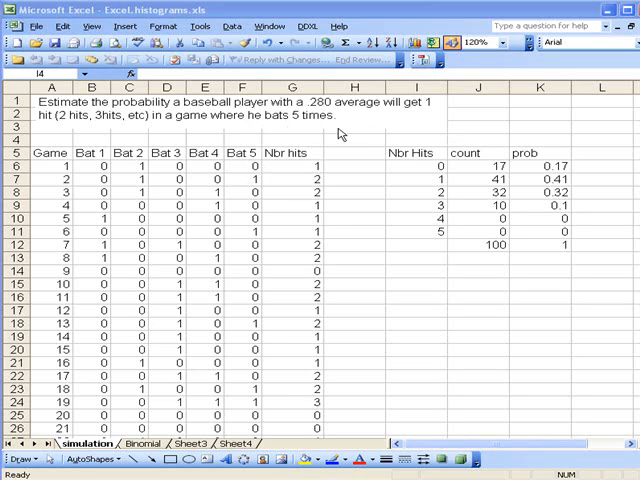
mouse_move(370, 304)
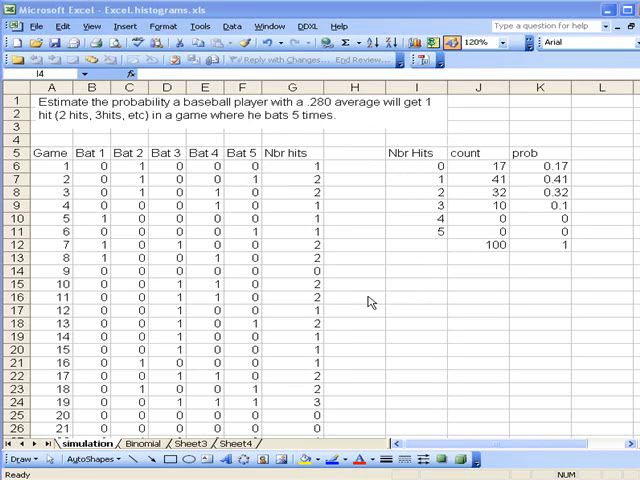
mouse_move(378, 298)
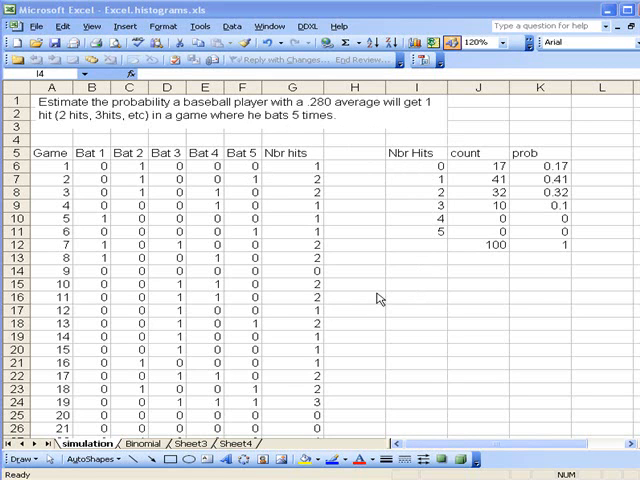
mouse_move(392, 288)
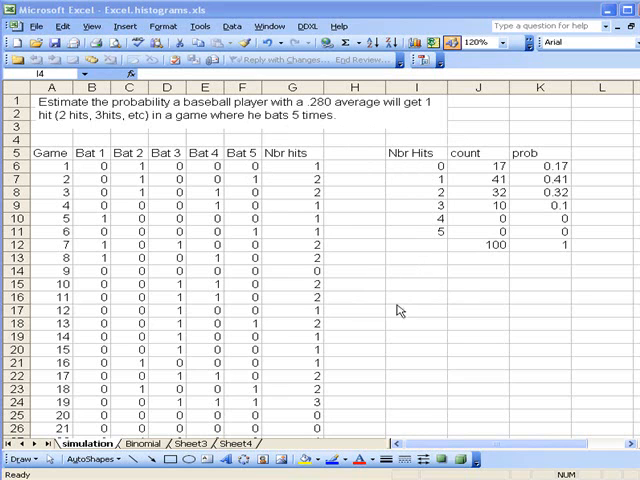
mouse_move(460, 204)
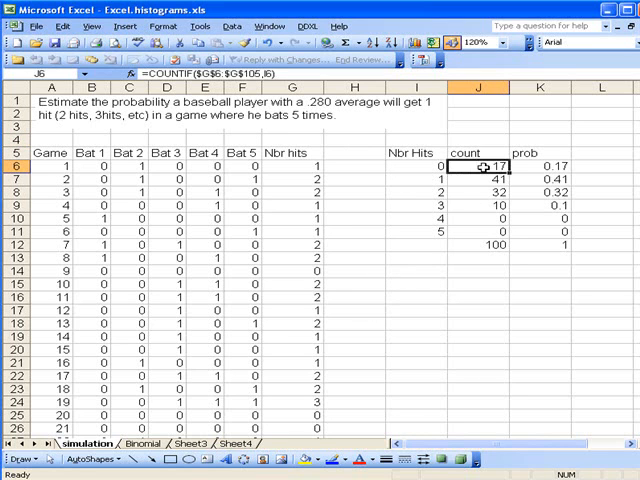
Start a clustered column chart from the six hit counts in J6:J11.
drag(480, 166, 480, 232)
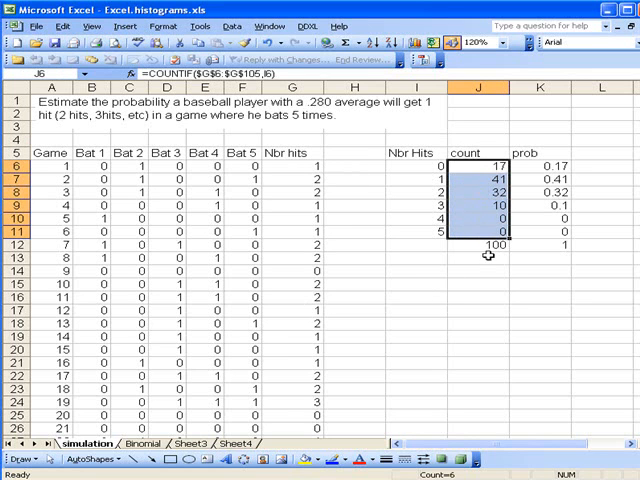
mouse_move(416, 42)
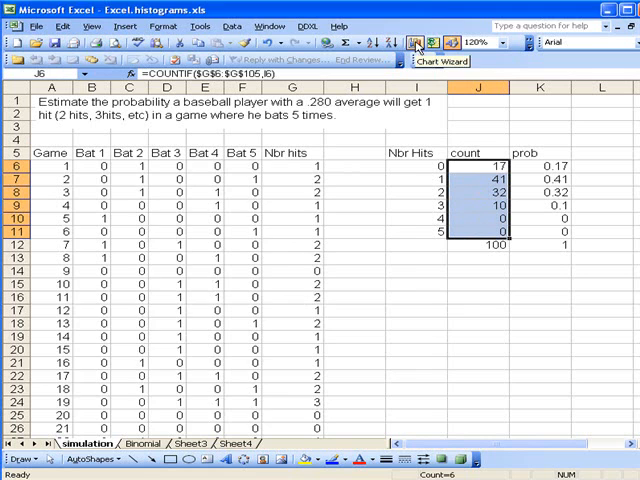
click(416, 42)
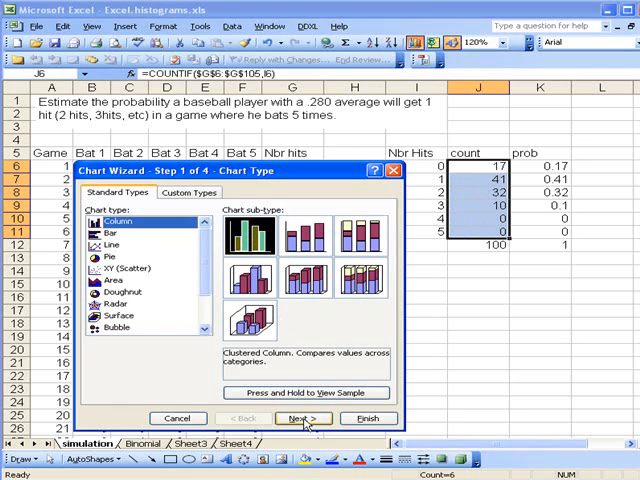
click(300, 418)
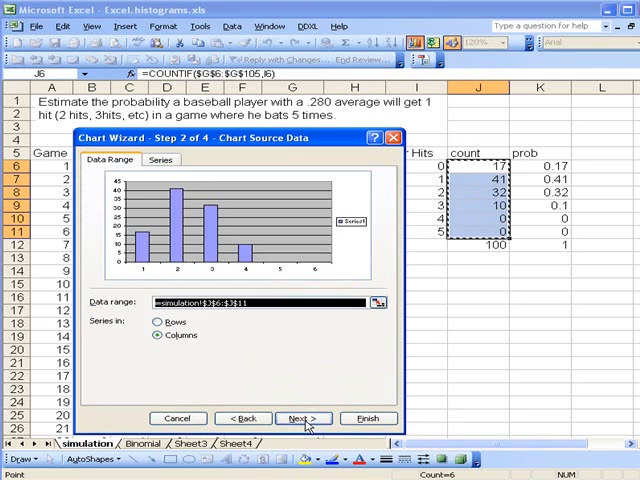
mouse_move(258, 268)
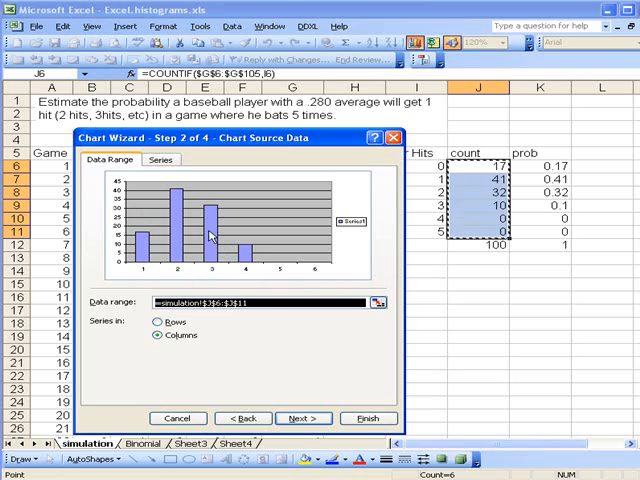
mouse_move(282, 252)
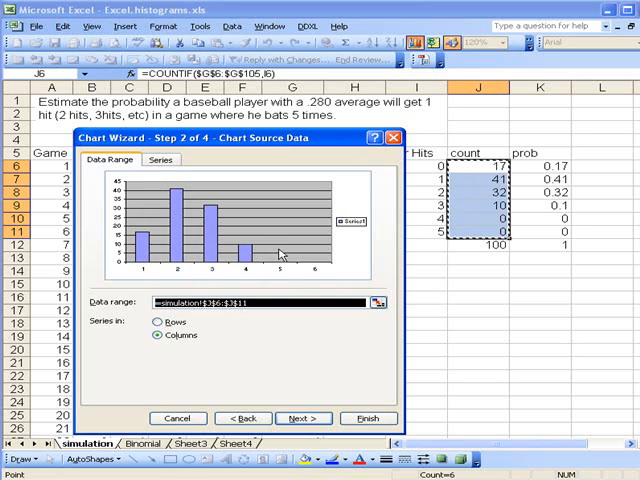
mouse_move(144, 276)
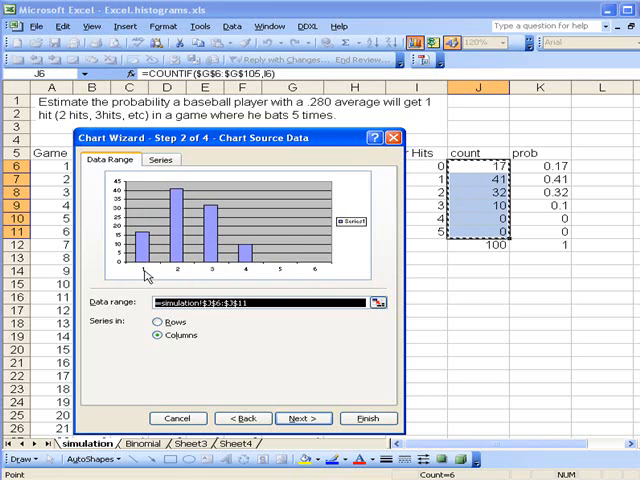
mouse_move(312, 278)
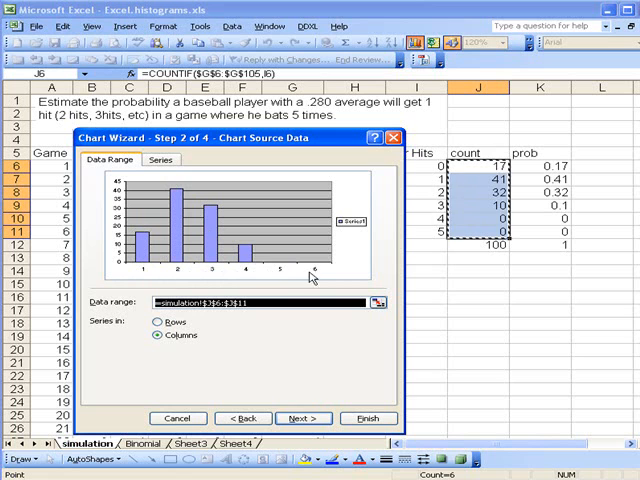
mouse_move(258, 284)
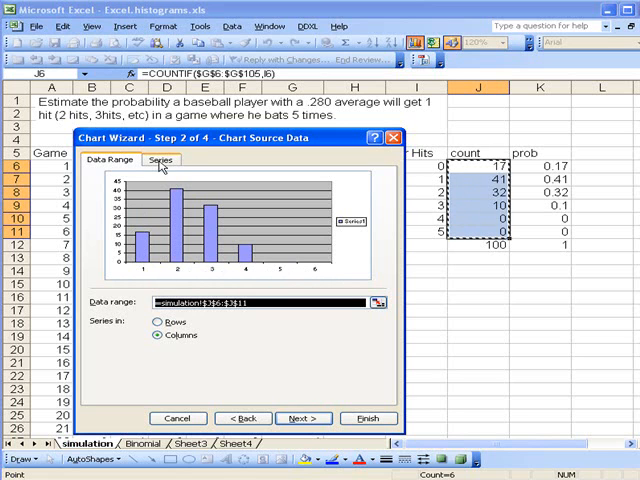
Use the Nbr Hits range I6:I11 as the category (X) axis labels.
click(160, 160)
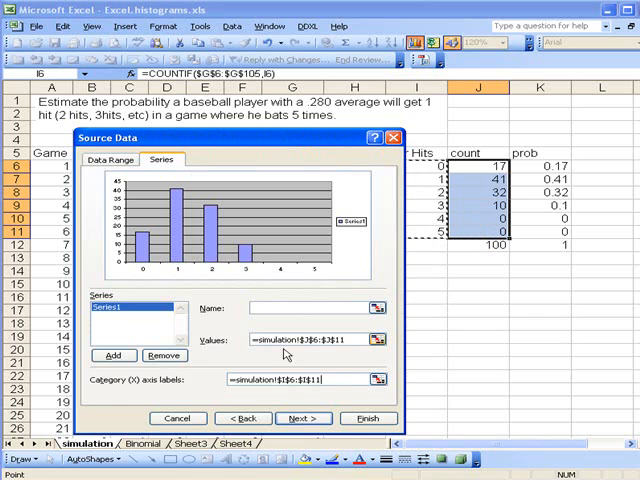
mouse_move(336, 288)
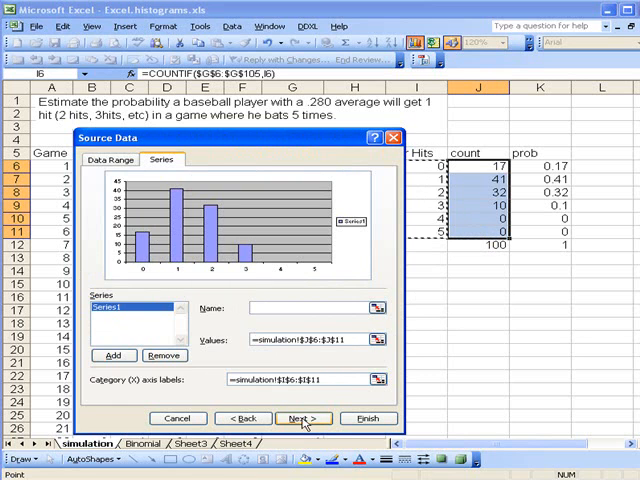
click(302, 418)
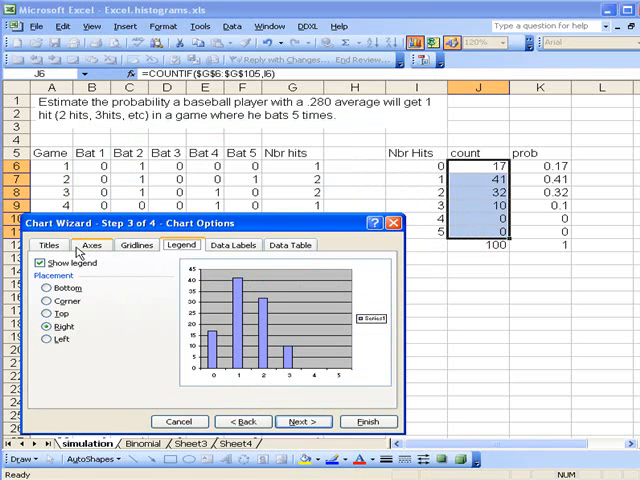
Turn off the legend in the chart options.
click(48, 244)
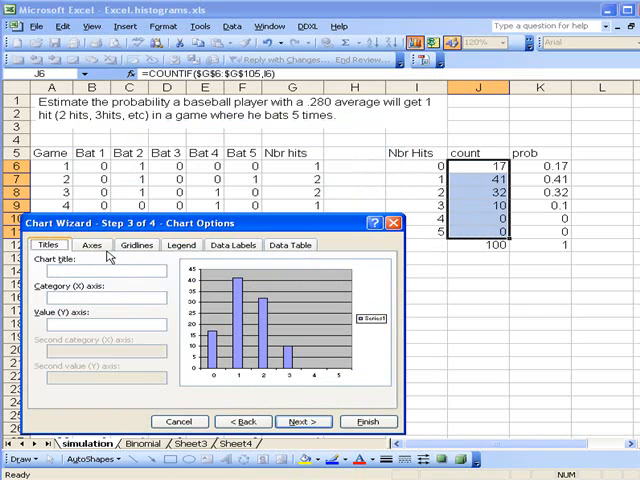
click(182, 244)
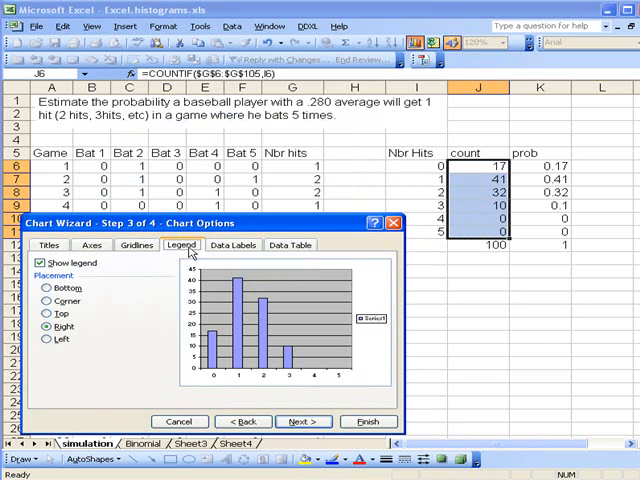
mouse_move(340, 336)
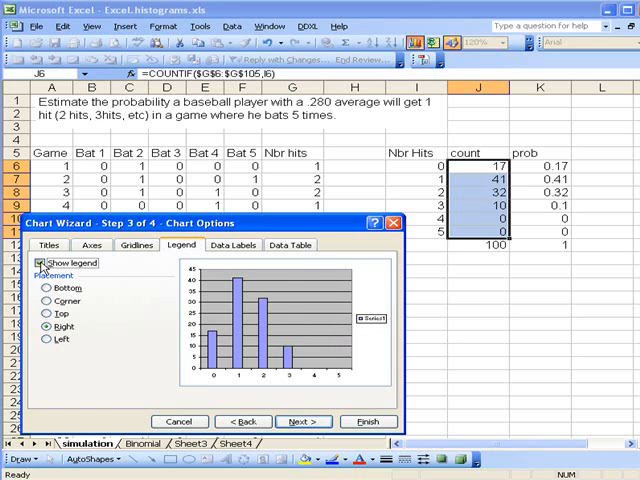
click(44, 264)
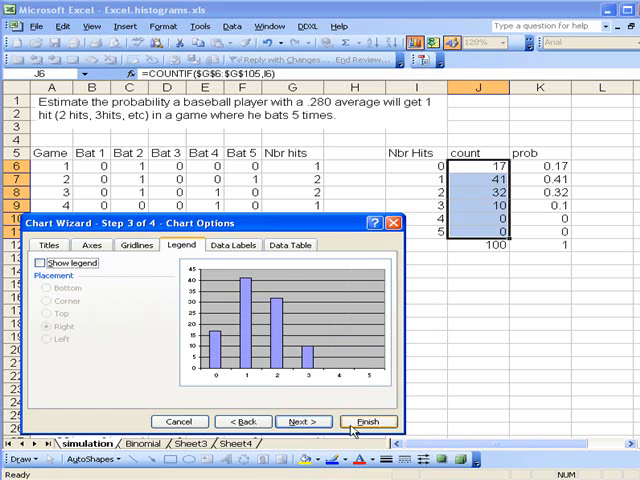
Finish the wizard to embed the chart on the sheet and select its bar series.
click(368, 420)
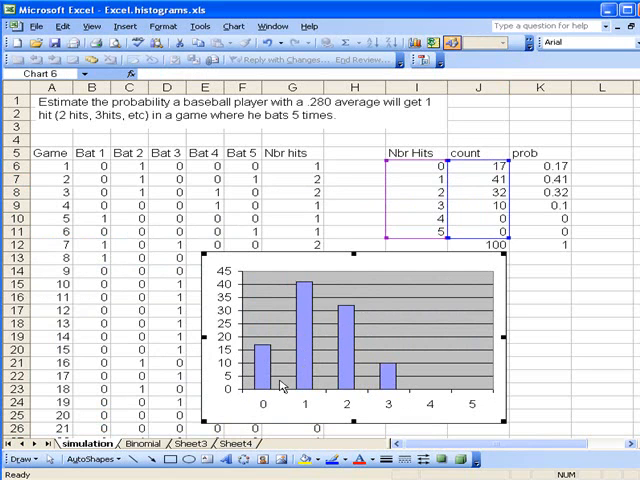
mouse_move(304, 350)
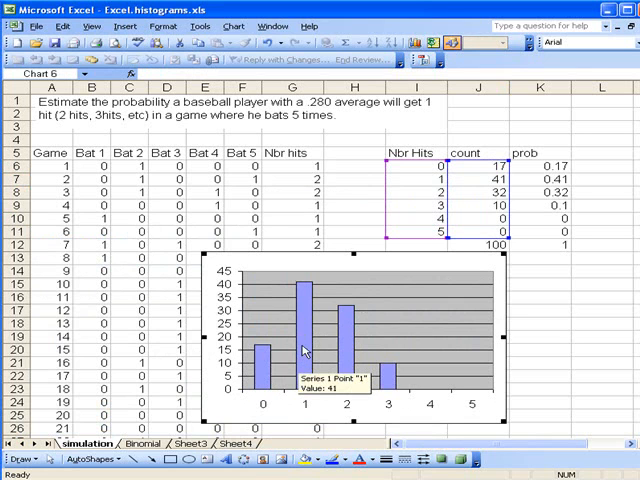
click(302, 344)
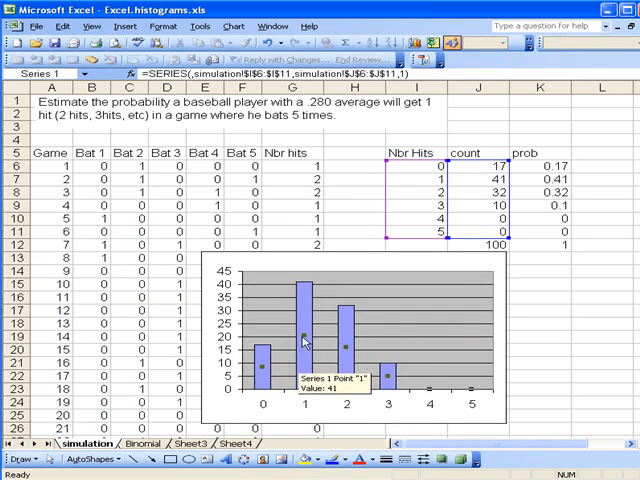
Set the data series gap width to 0 so the bars touch.
right_click(304, 340)
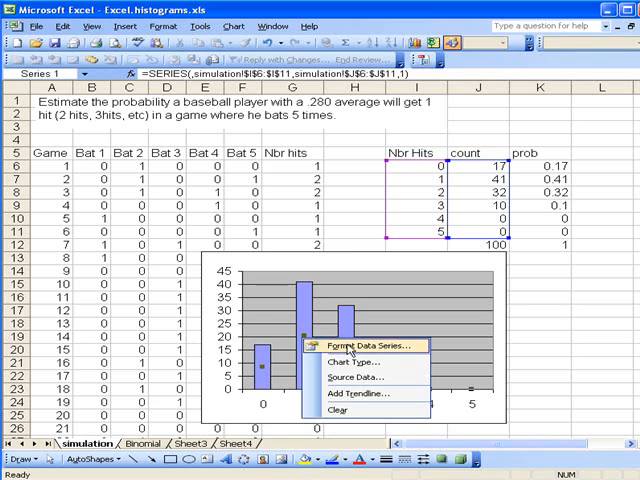
click(366, 344)
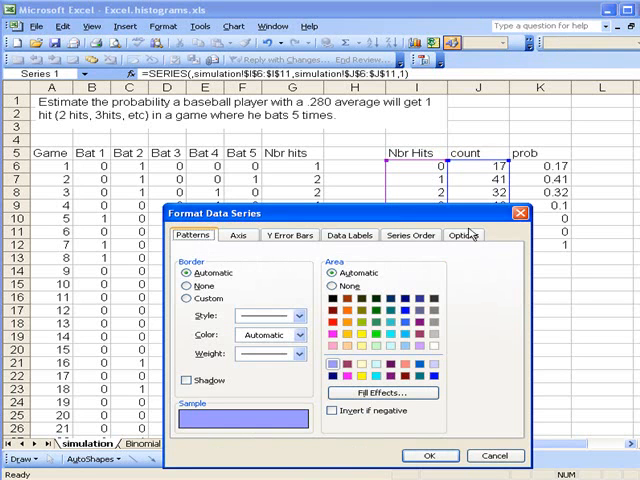
click(464, 234)
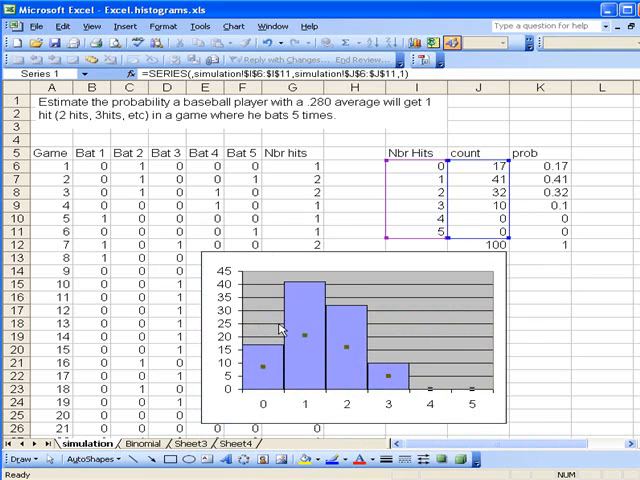
mouse_move(406, 296)
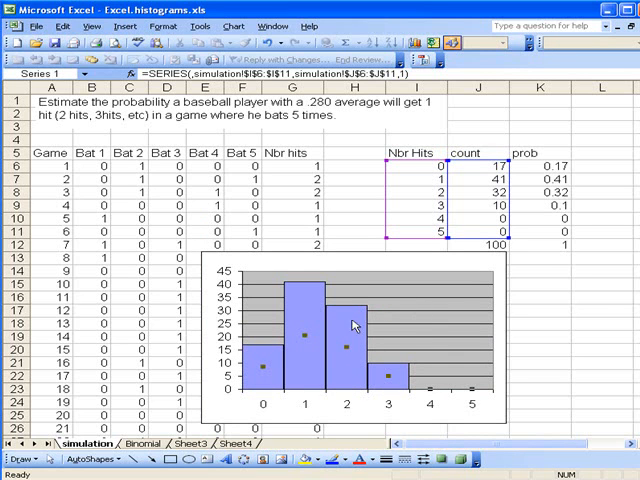
mouse_move(416, 308)
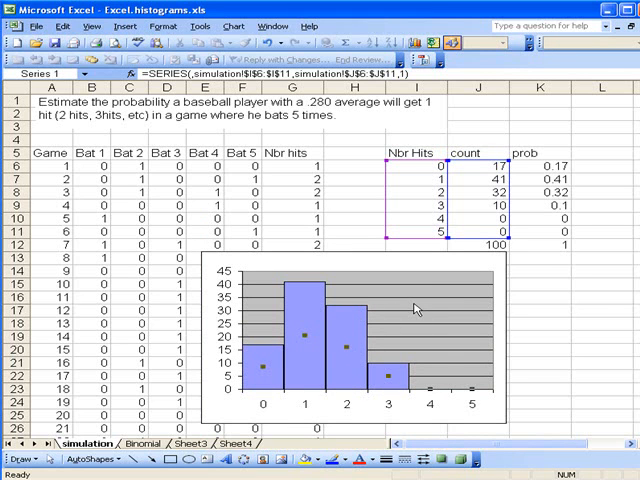
Give the plot area a white background instead of grey.
right_click(416, 310)
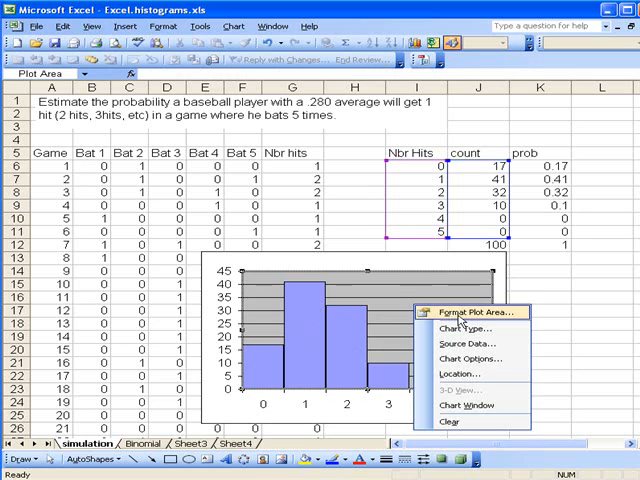
click(474, 312)
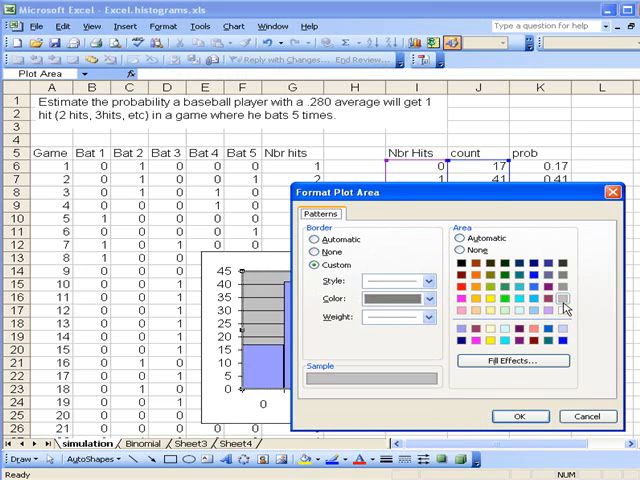
click(460, 250)
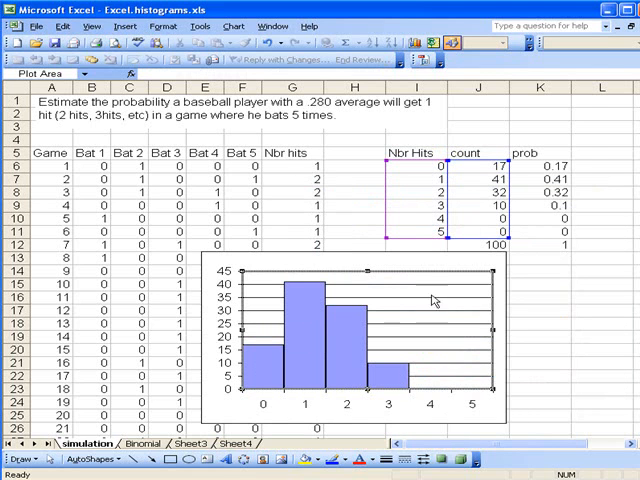
click(420, 258)
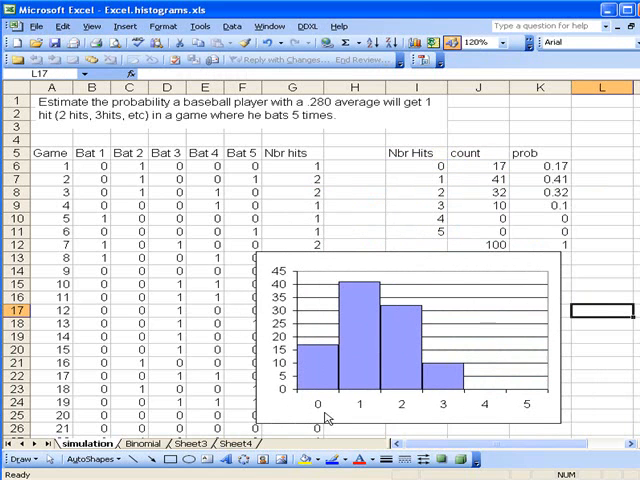
mouse_move(304, 332)
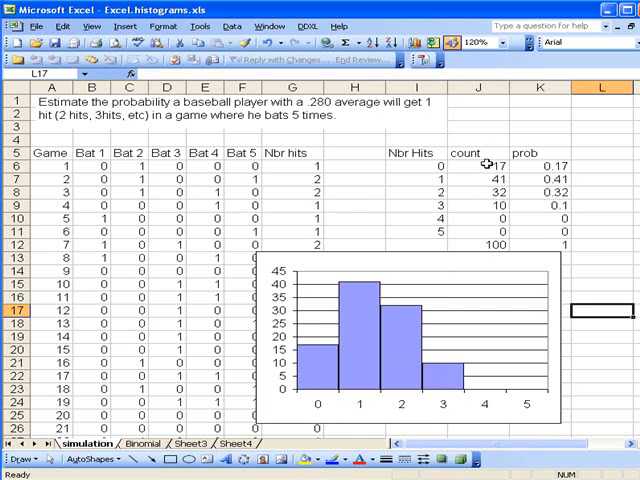
mouse_move(384, 178)
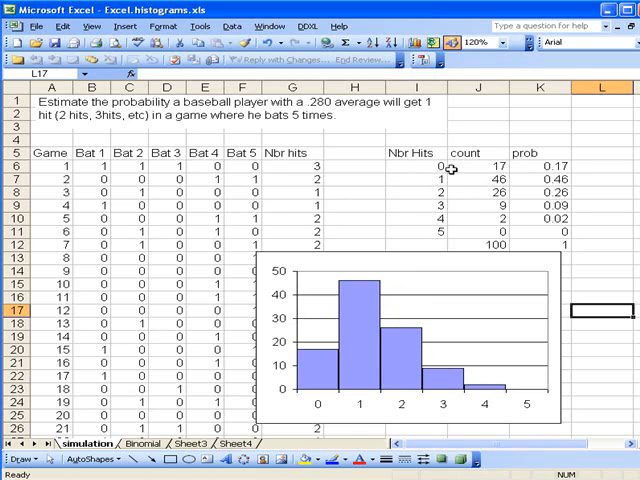
mouse_move(352, 360)
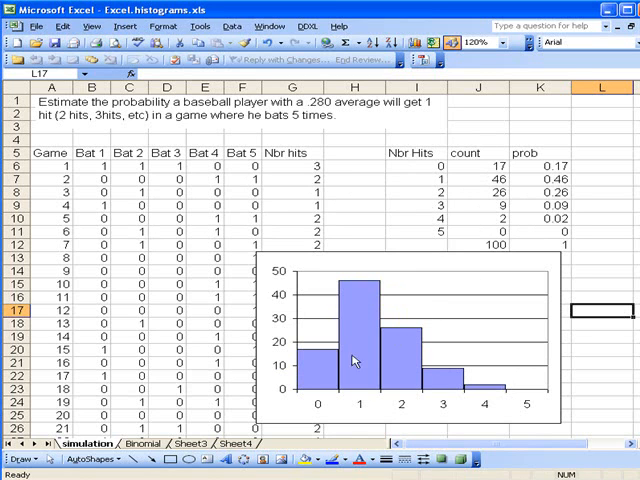